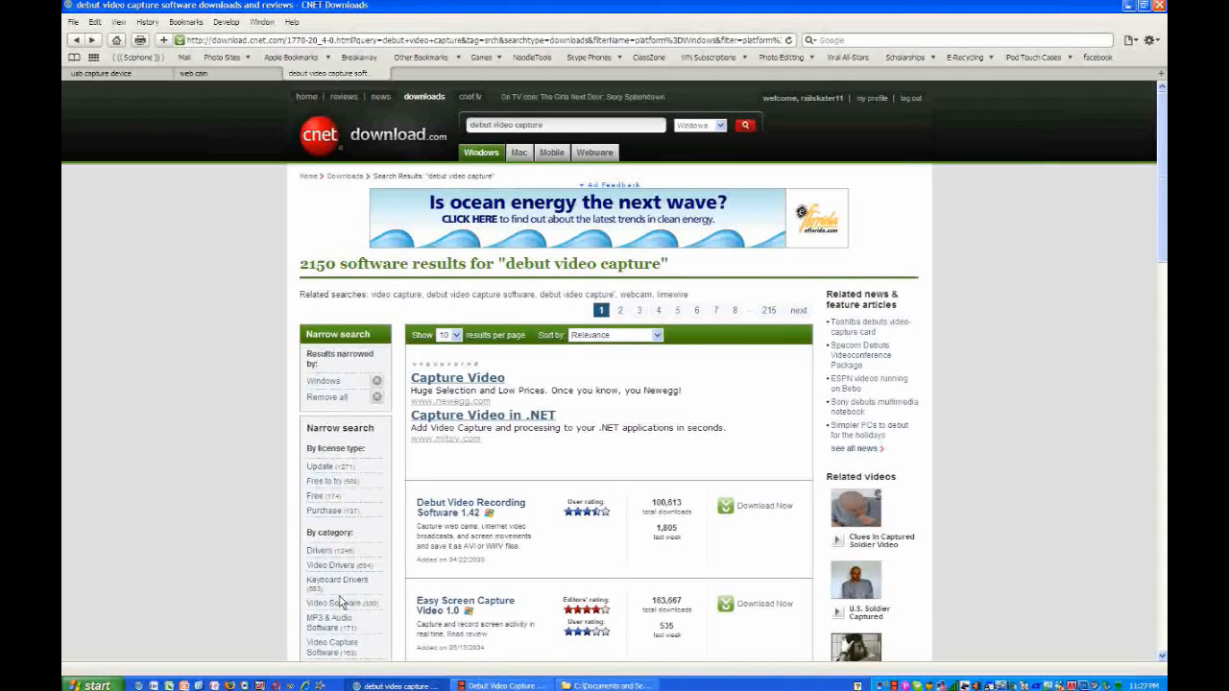
pyautogui.moveTo(386, 563)
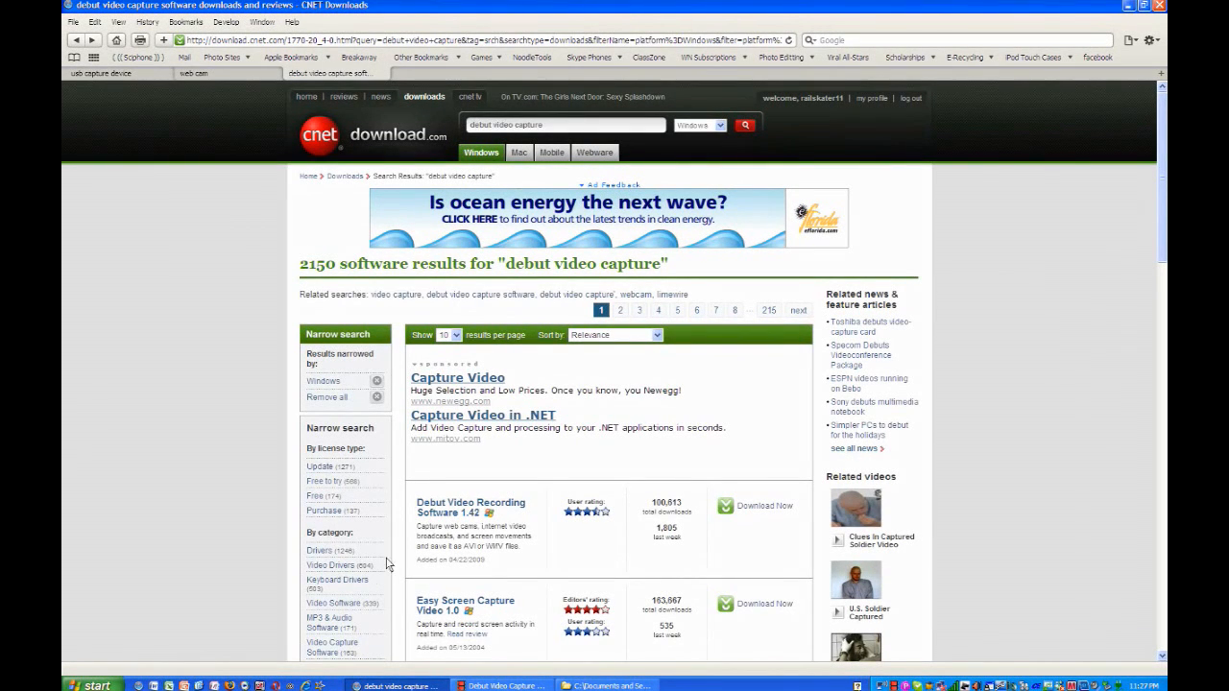
# - Open the Debut Video Recording Software 1.42 result and start its download
pyautogui.click(471, 506)
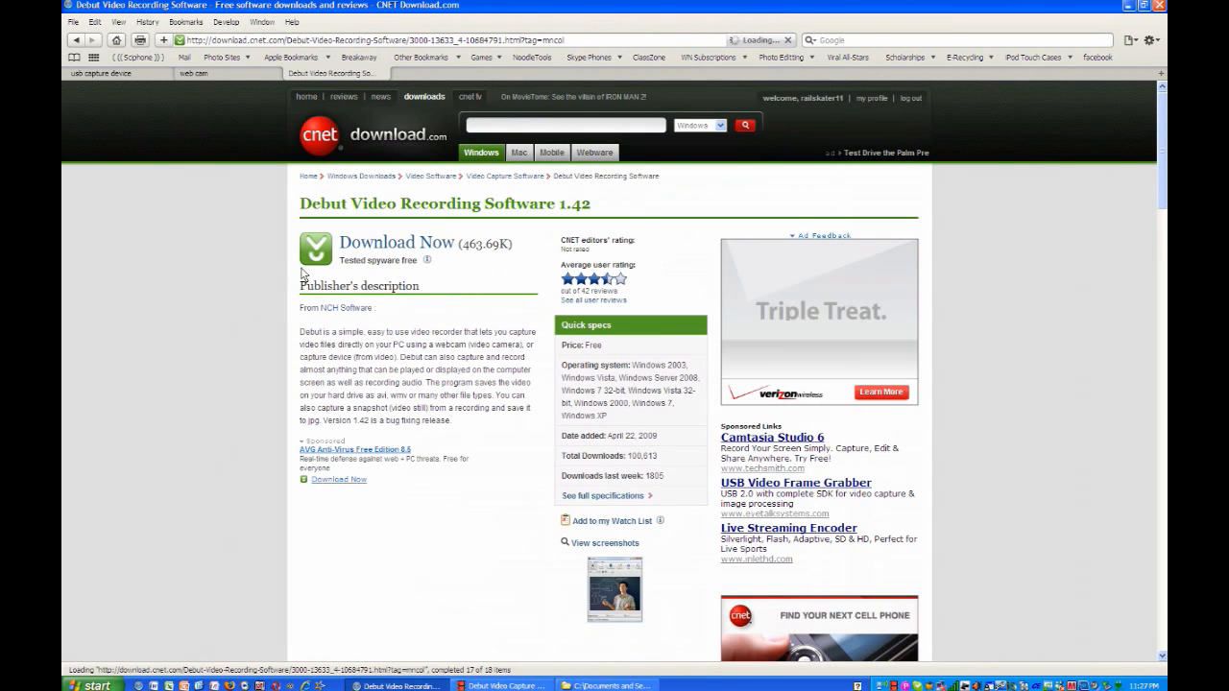
pyautogui.click(337, 242)
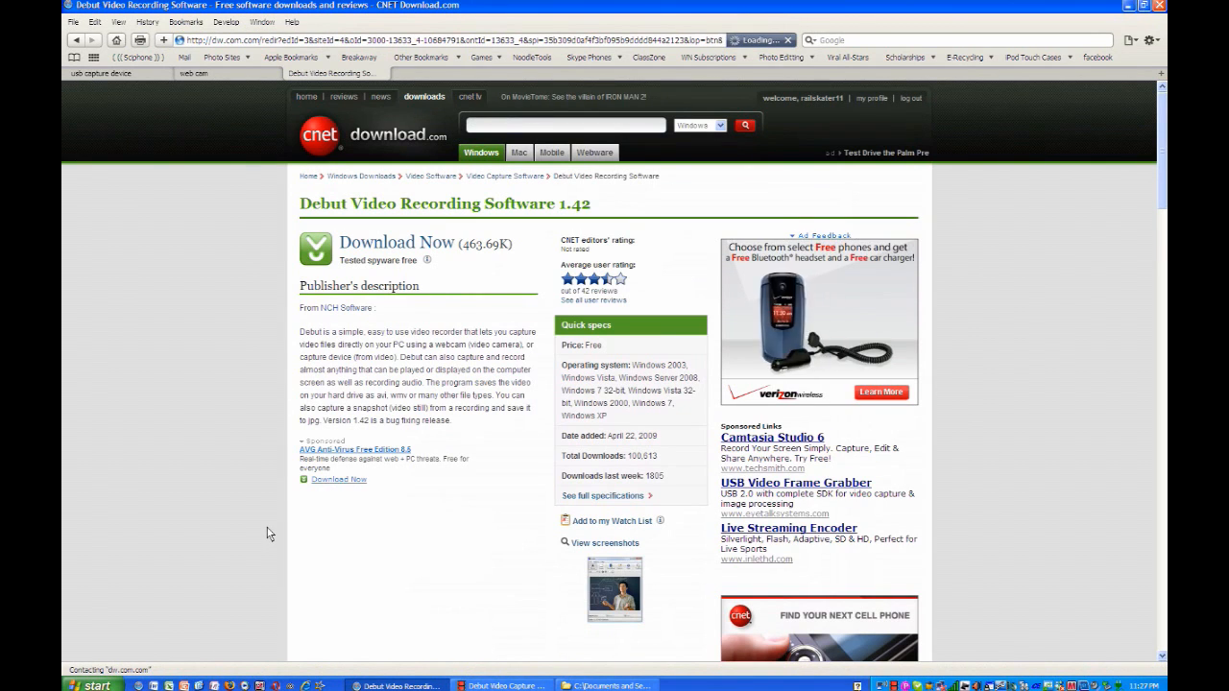
pyautogui.moveTo(228, 371)
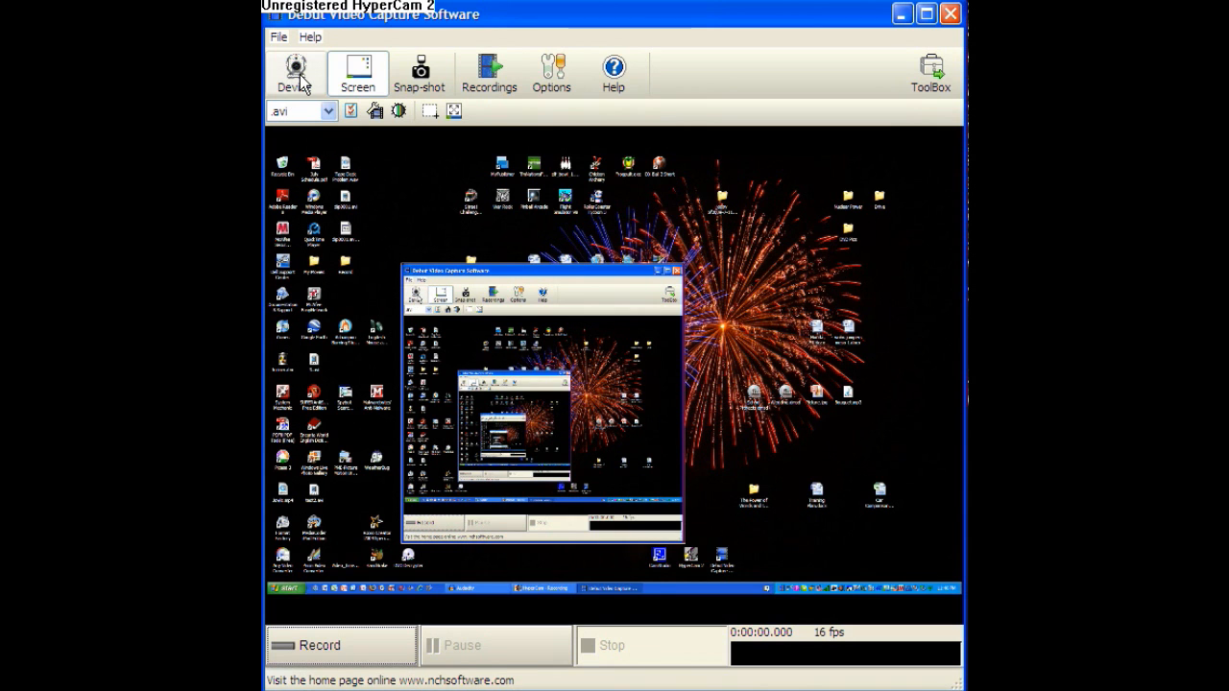
# - Switch Debut's capture source from screen to webcam and bring up Options
pyautogui.click(296, 72)
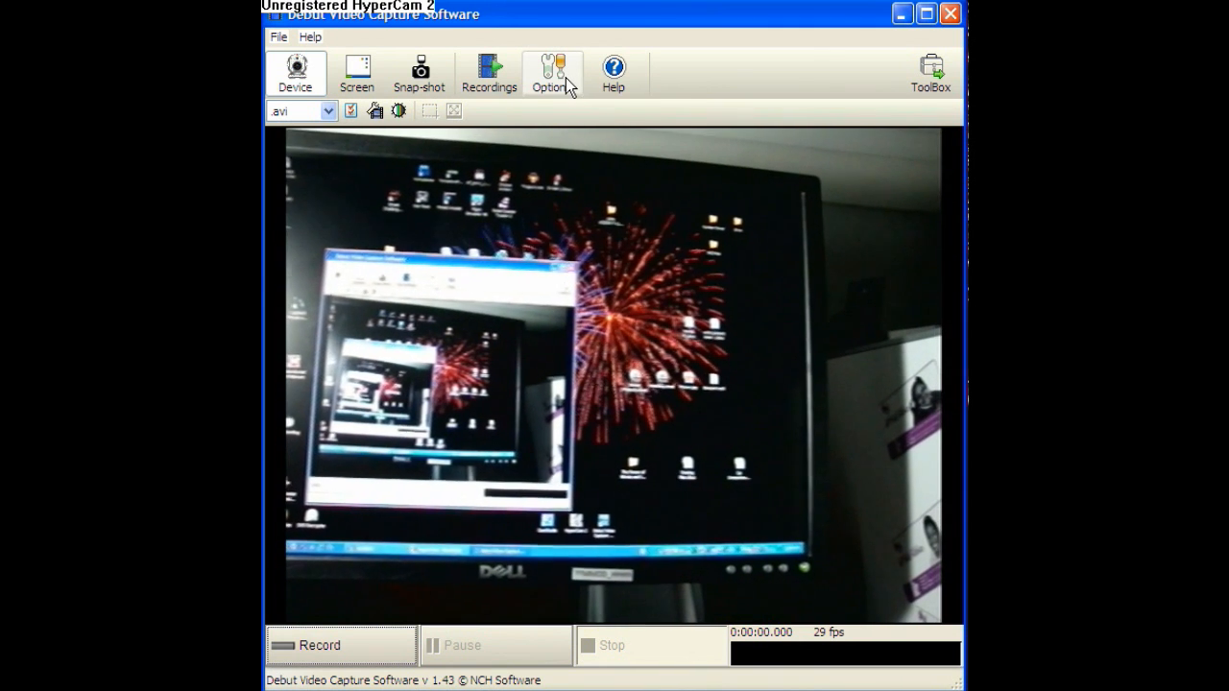
pyautogui.click(550, 72)
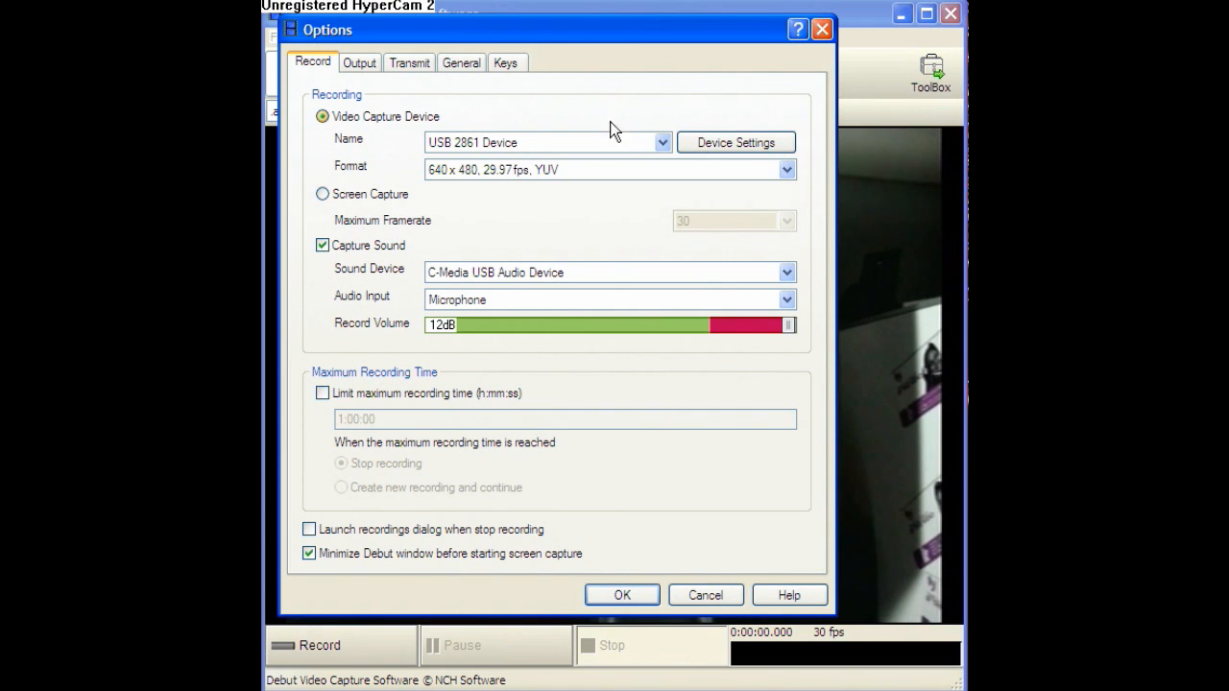
# - Check that the Record tab uses USB 2861 Device at 640 x 480
pyautogui.click(537, 142)
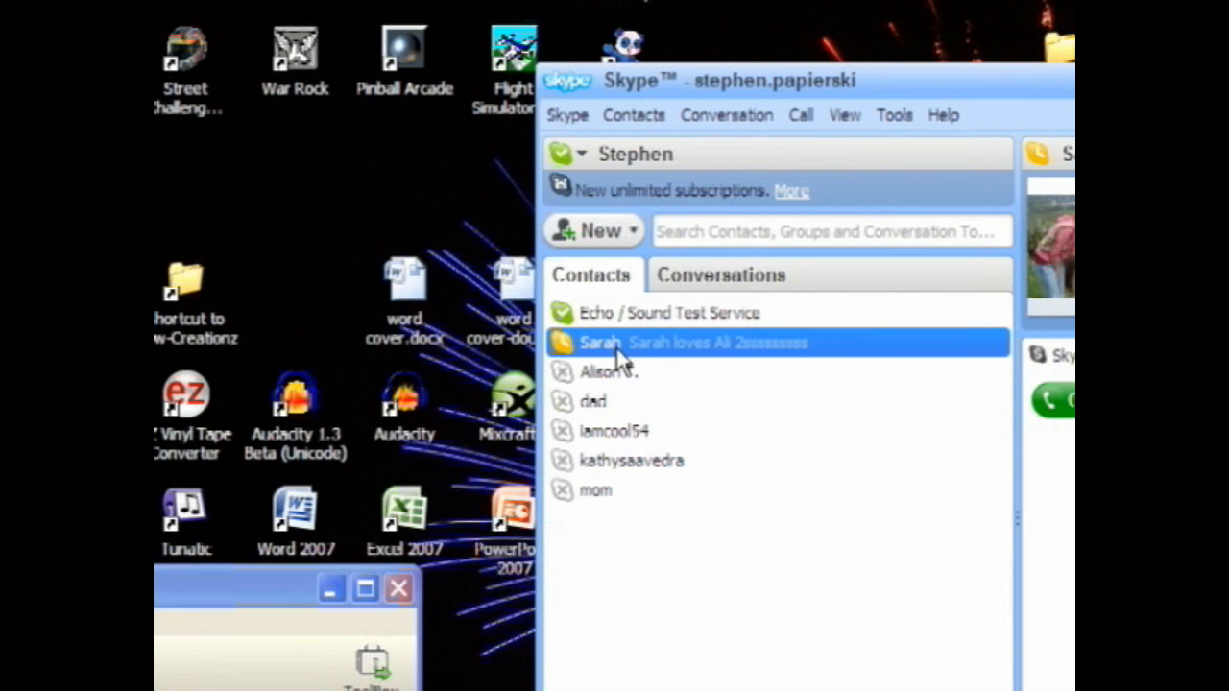
# - From the online Skype contact's menu, choose Share Your Screen > Share Selection
pyautogui.rightClick(600, 343)
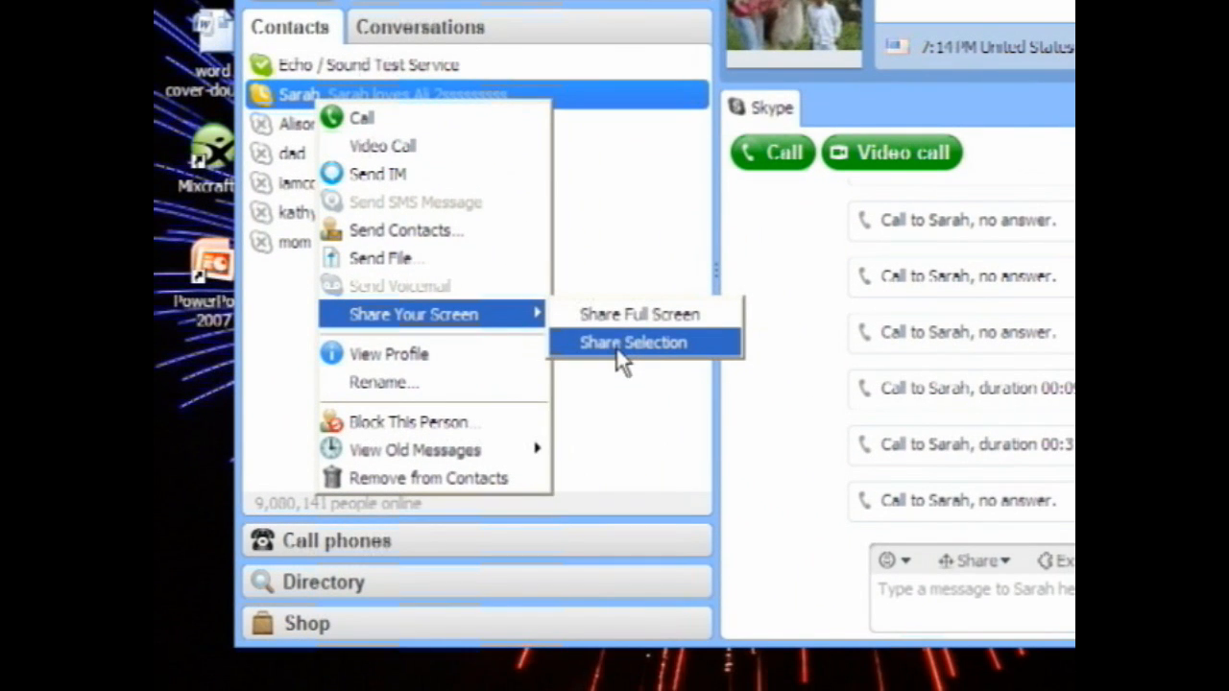
pyautogui.click(633, 342)
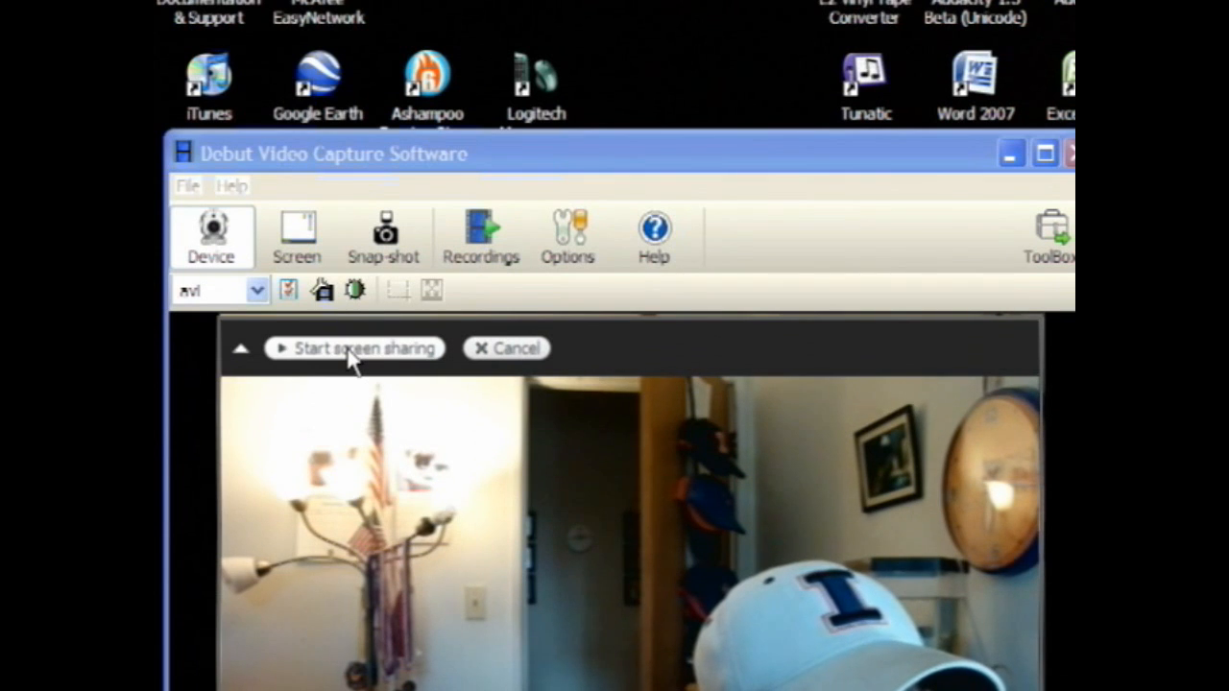
# - Start sharing the framed webcam preview with Sarah and confirm the audio call
pyautogui.click(363, 348)
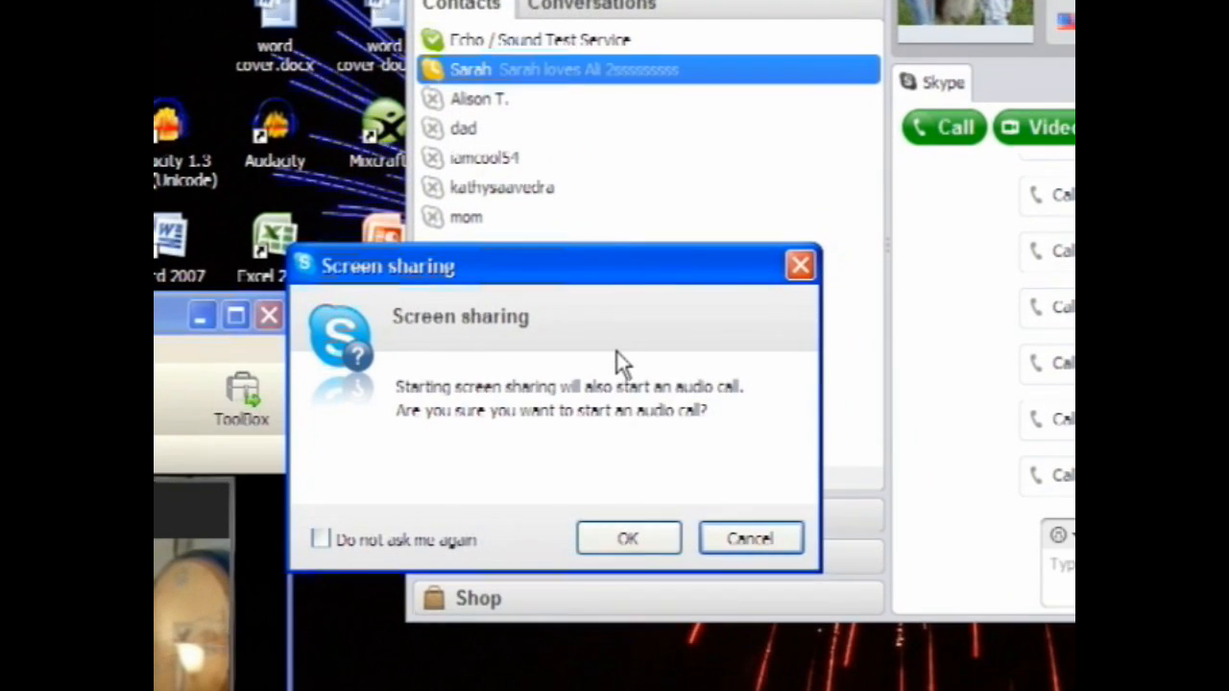
pyautogui.click(628, 537)
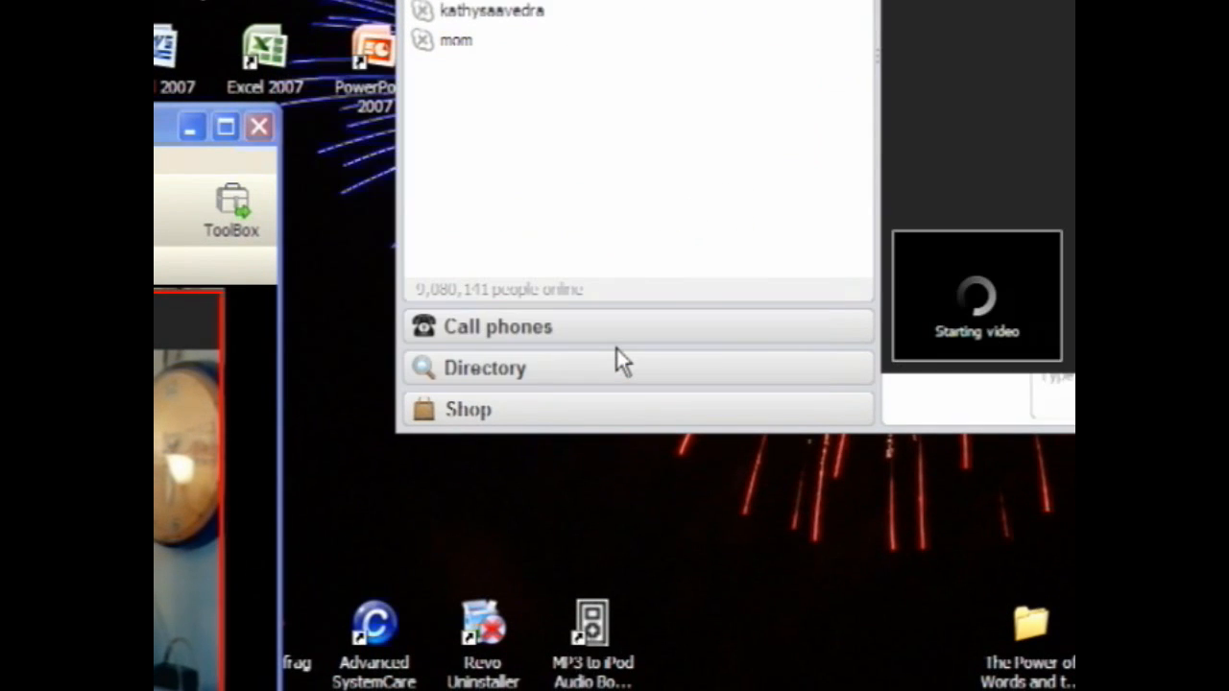